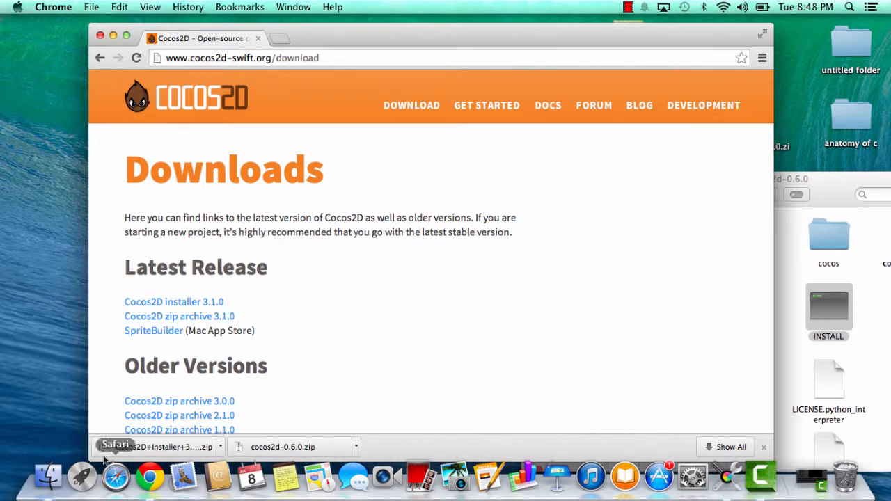
pyautogui.moveTo(82, 476)
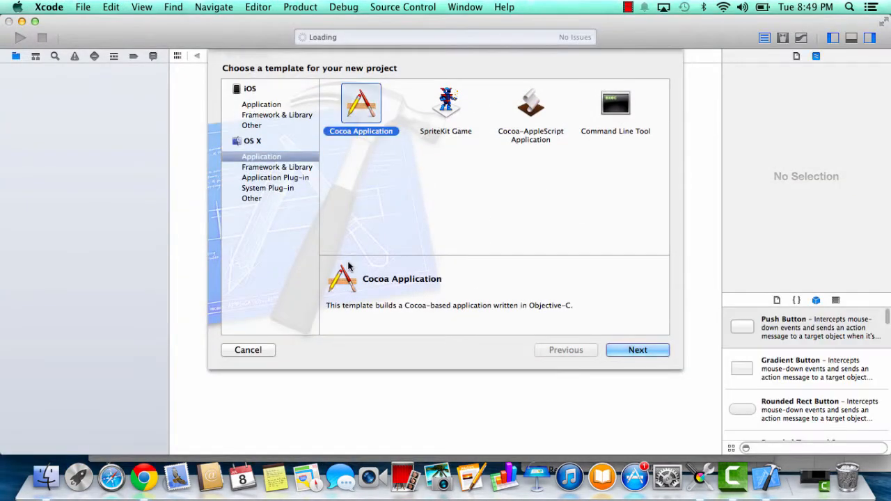
pyautogui.moveTo(463, 277)
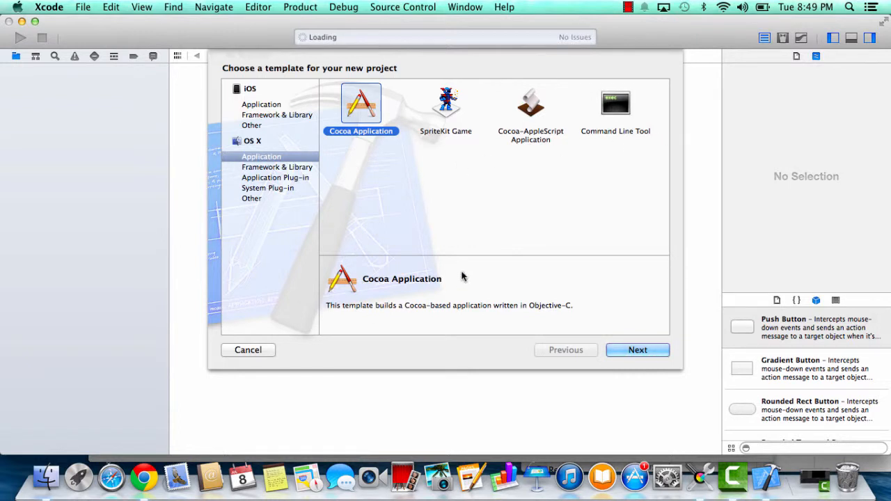
pyautogui.moveTo(507, 395)
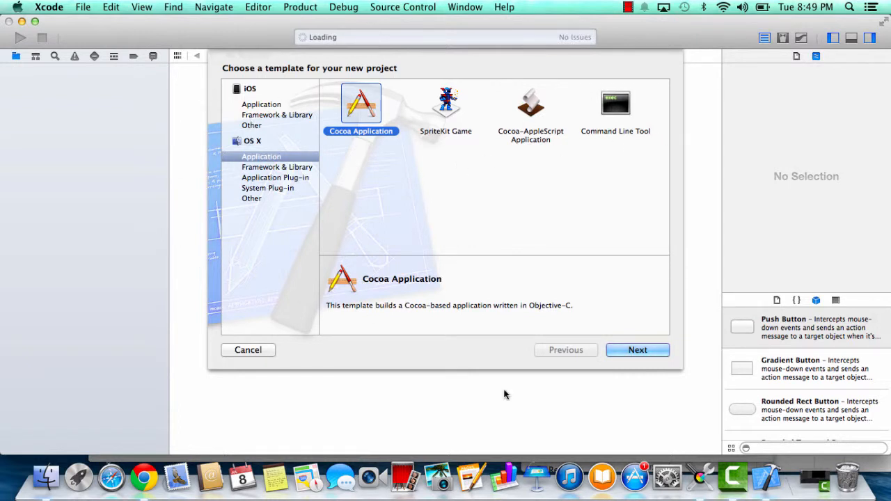
pyautogui.moveTo(242, 201)
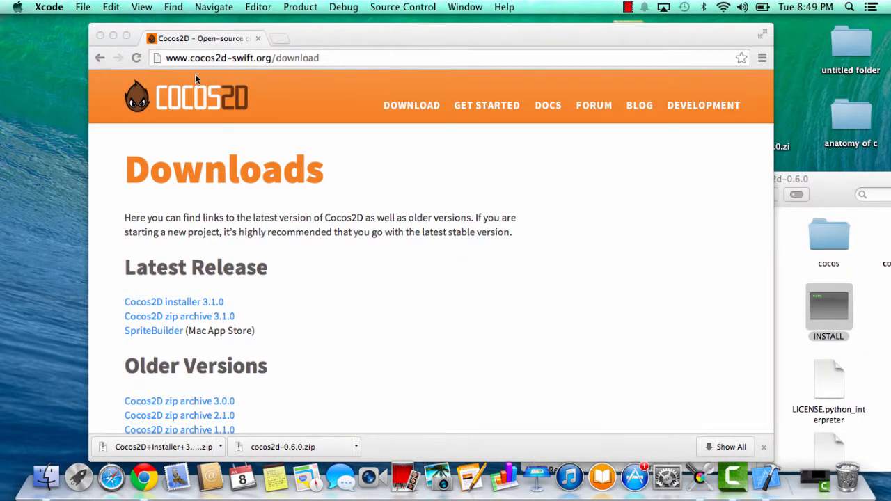
pyautogui.moveTo(243, 348)
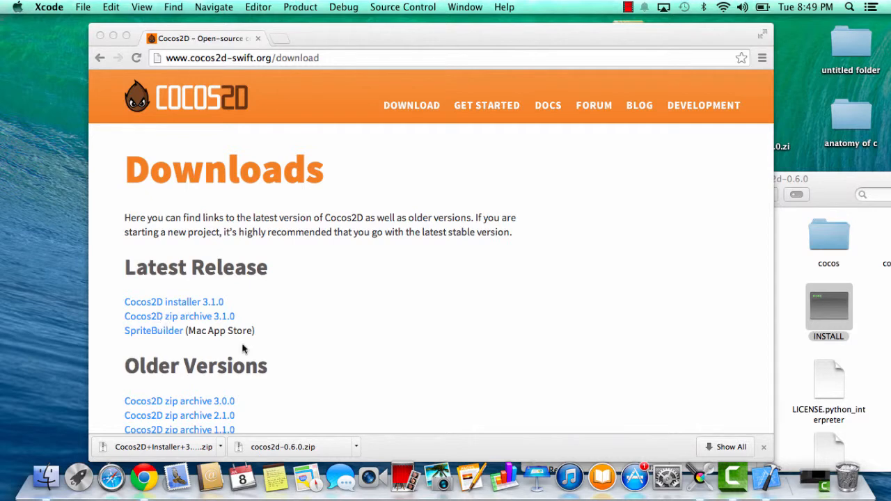
pyautogui.moveTo(214, 447)
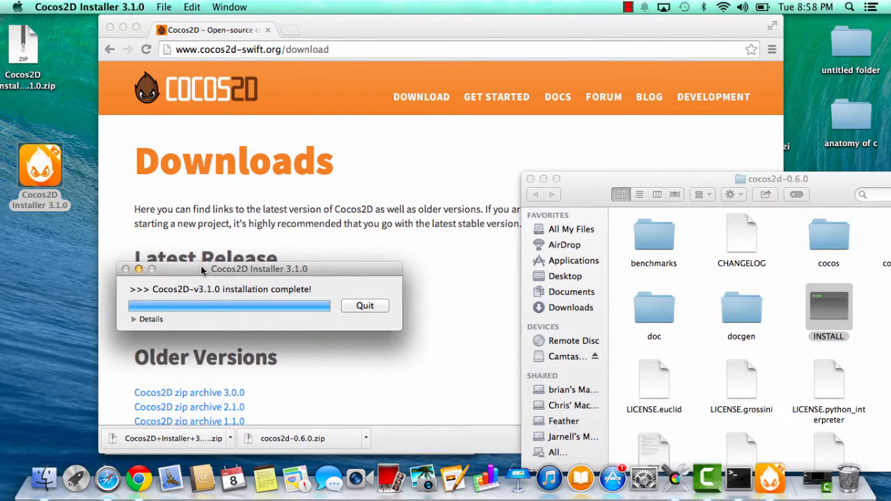
pyautogui.moveTo(315, 319)
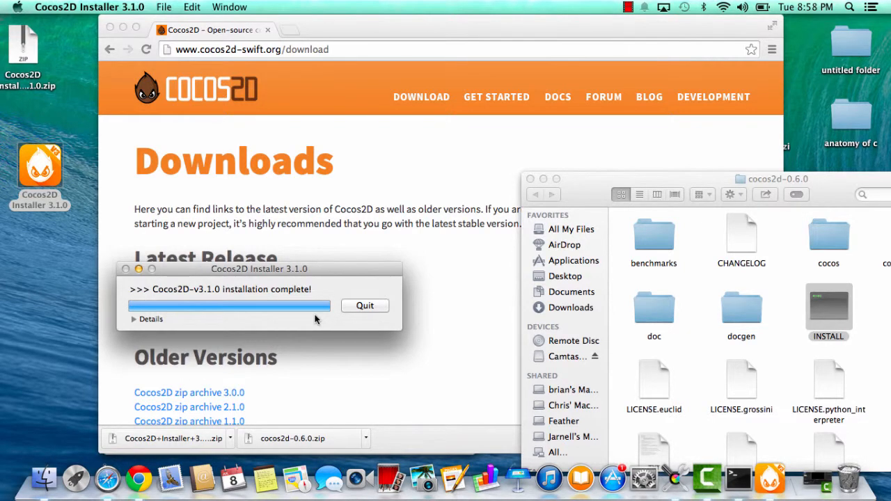
pyautogui.moveTo(371, 323)
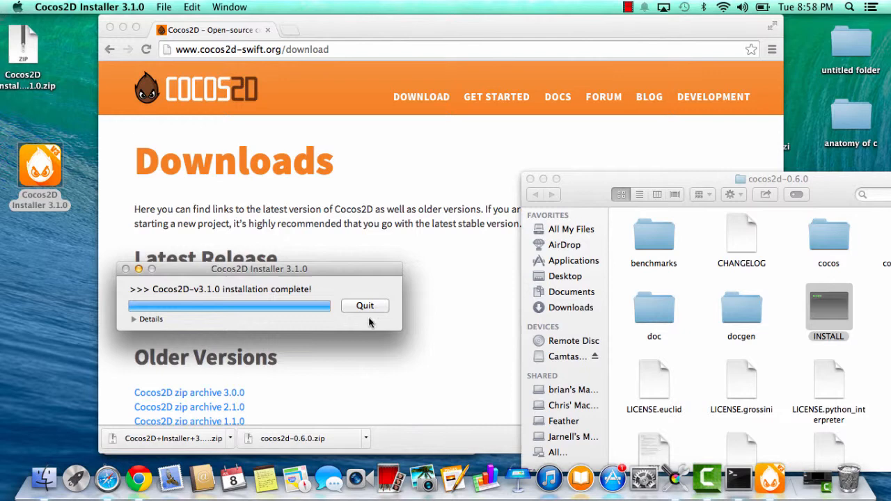
pyautogui.moveTo(507, 383)
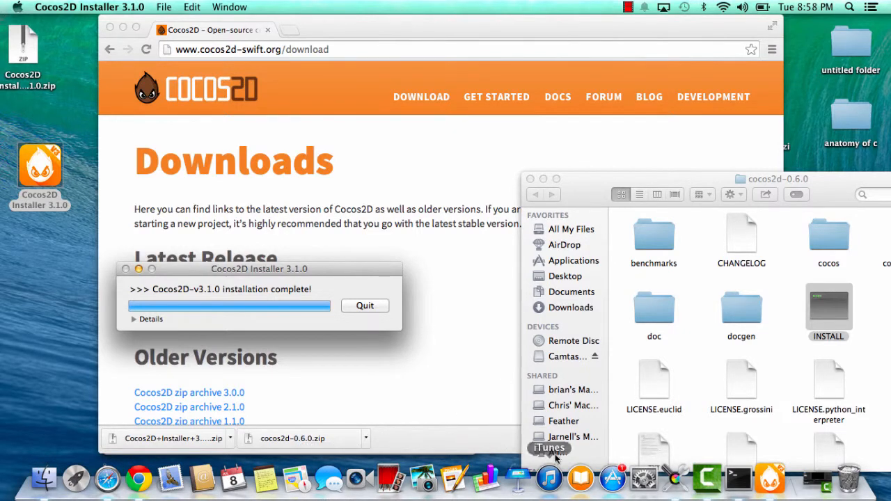
# - Launch Xcode from the Dock once the Cocos2D v3.1.0 installation reports complete
pyautogui.click(76, 479)
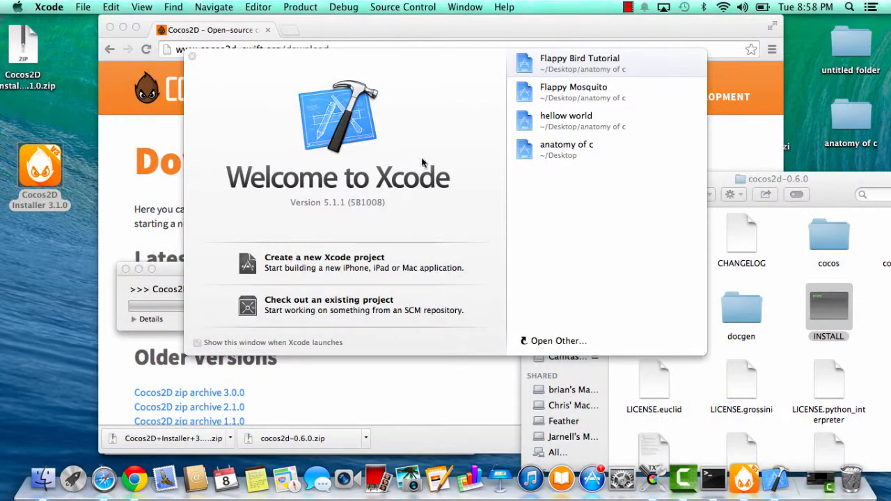
# - Start a new project and select the iOS cocos2d v3.x template category
pyautogui.click(323, 256)
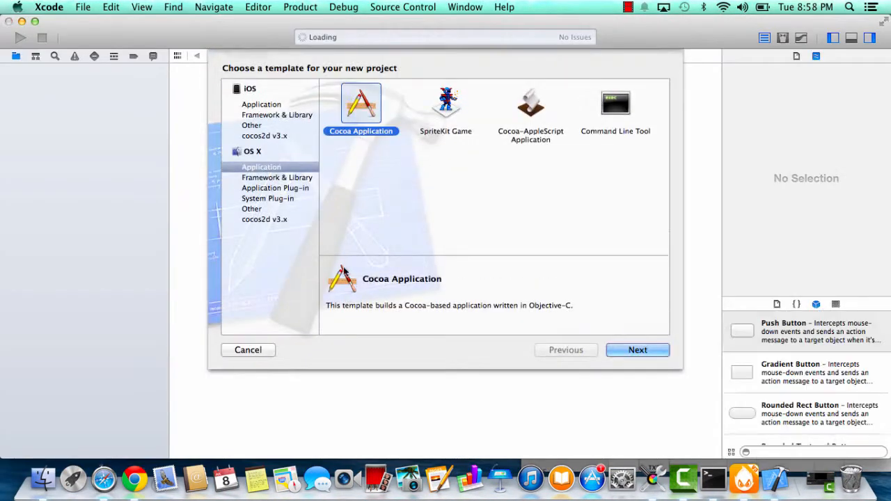
pyautogui.click(264, 136)
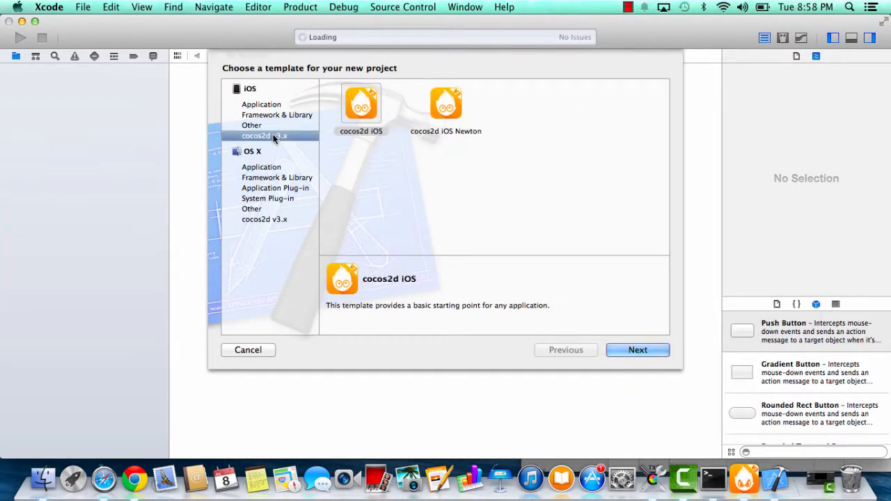